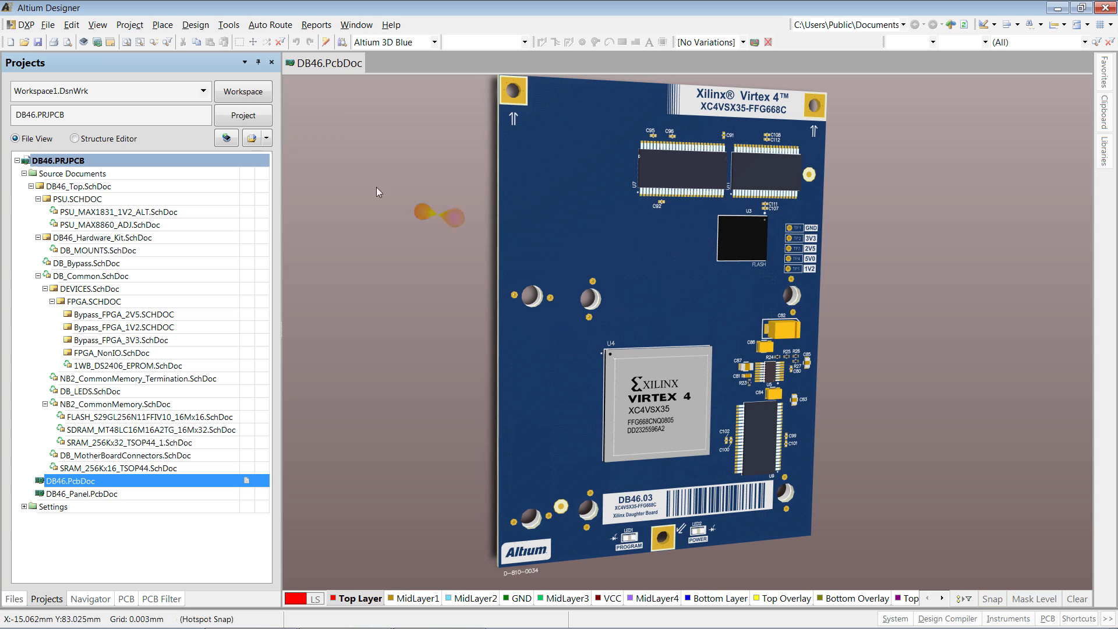
# - Show the File menu commands, including Export PDF 3D, for the DB46 board
pyautogui.click(49, 25)
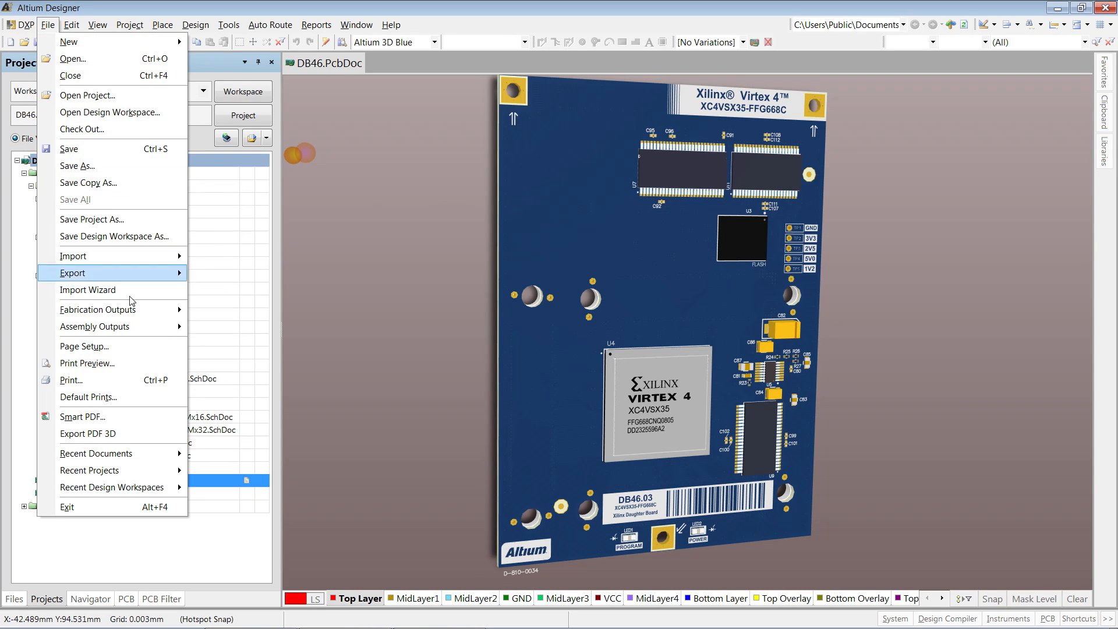
# - Export the board via Export PDF 3D as db46.pdf in the DB46 folder, Interactive kept checked
pyautogui.click(87, 433)
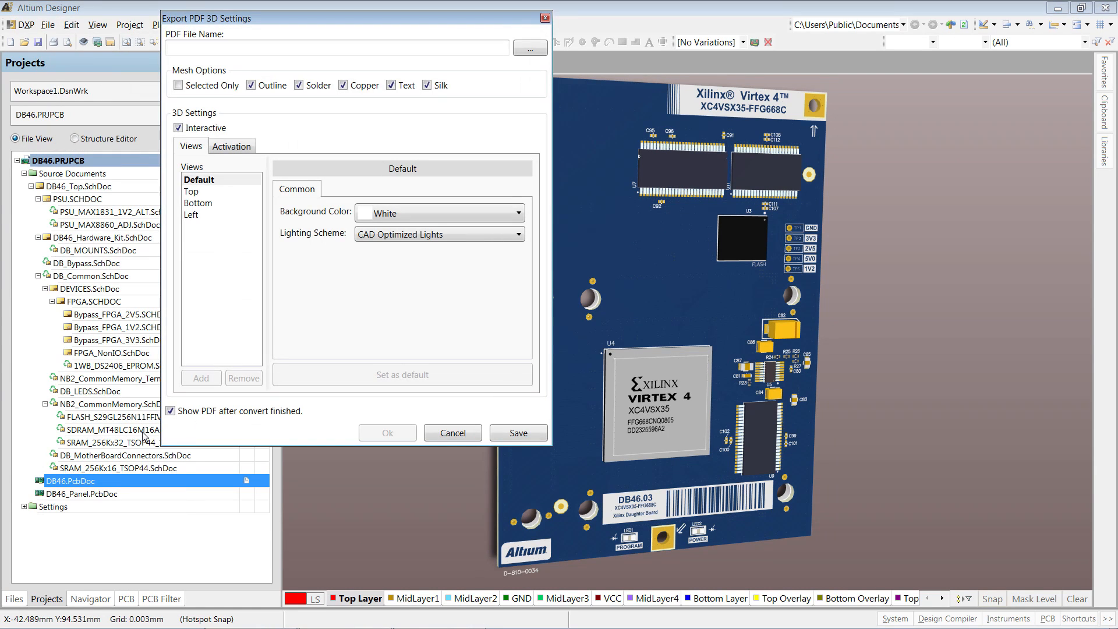
pyautogui.moveTo(487, 81)
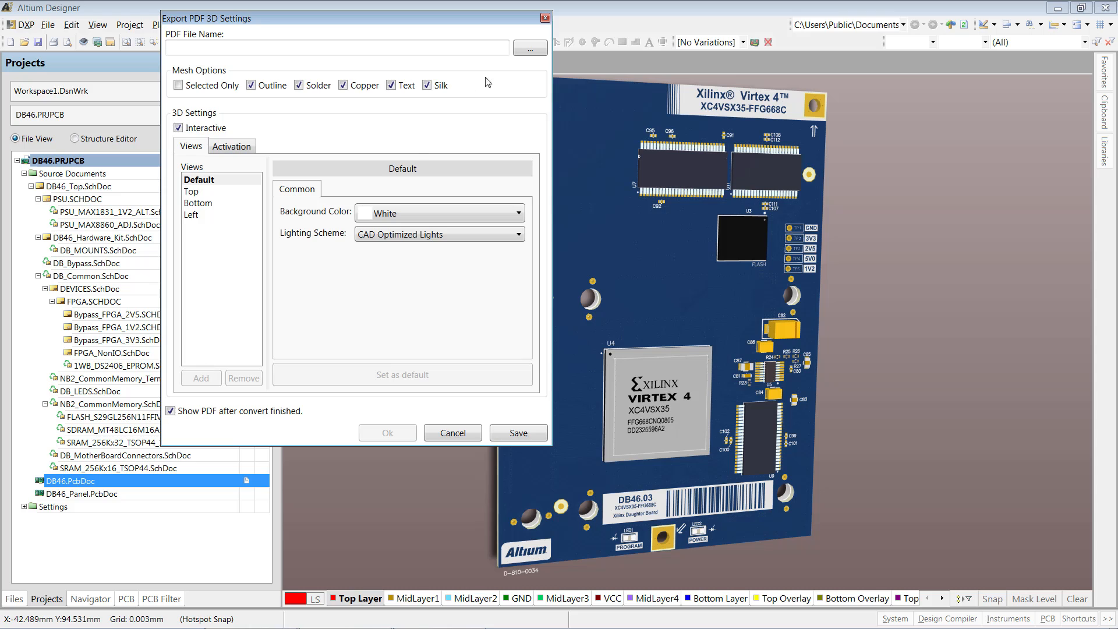
pyautogui.click(529, 49)
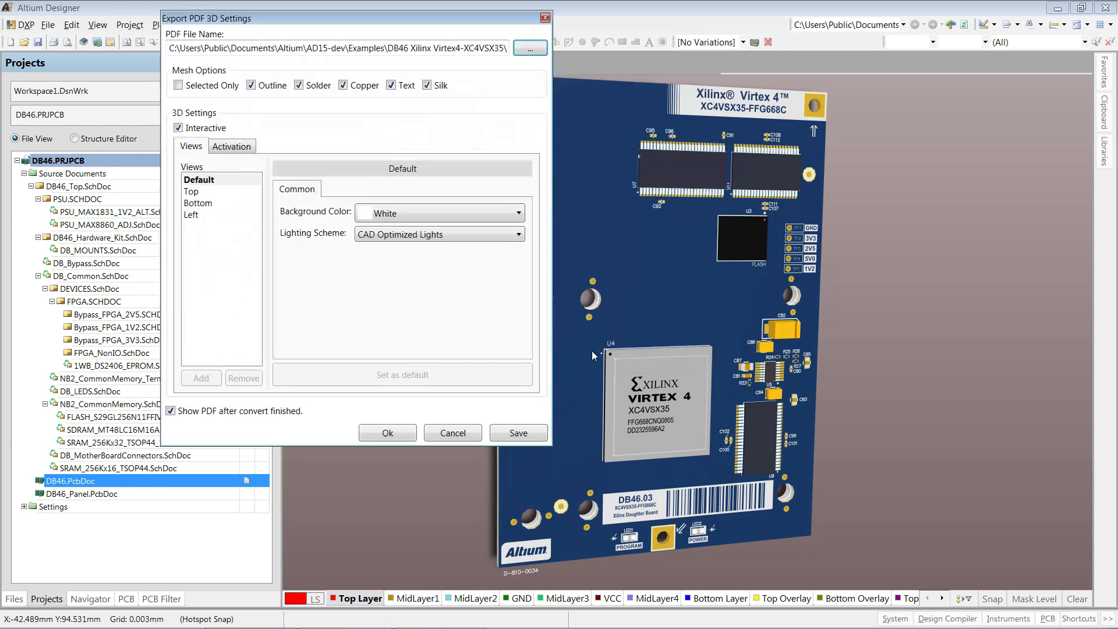
pyautogui.click(232, 147)
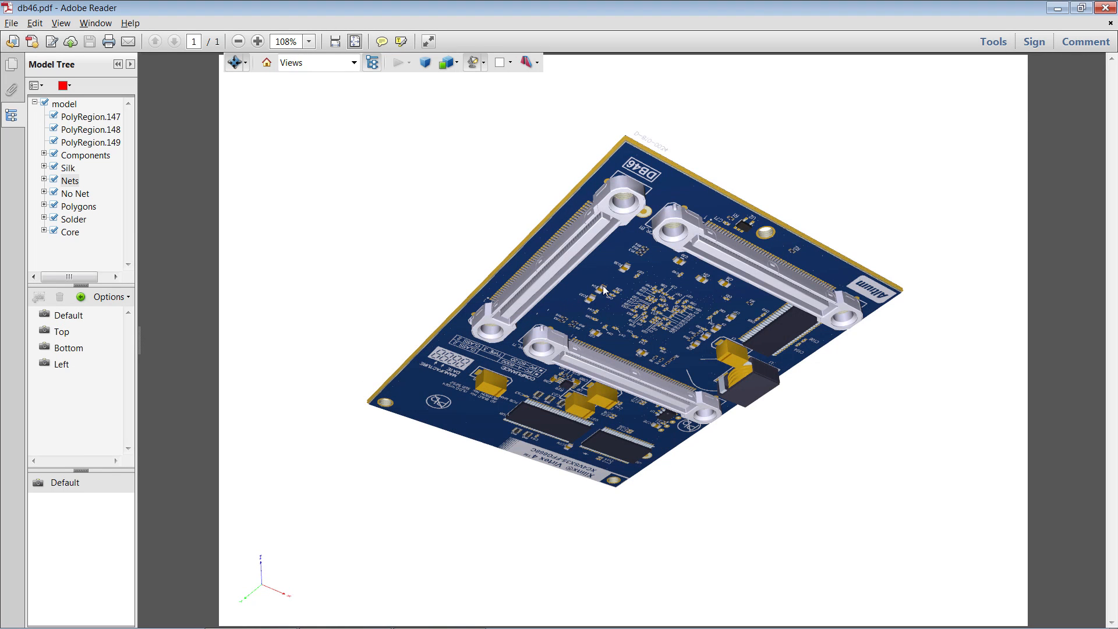
pyautogui.moveTo(443, 275)
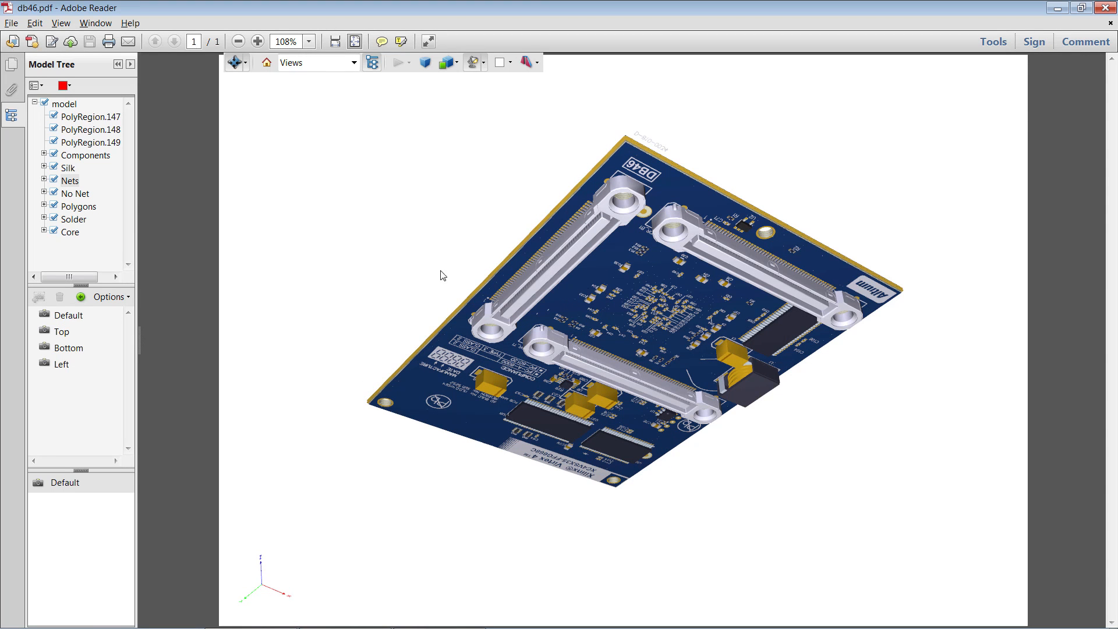
# - Expand Components in the Model Tree and highlight connectors HDR_L1 then HDR_T1 on the 3D board
pyautogui.click(45, 155)
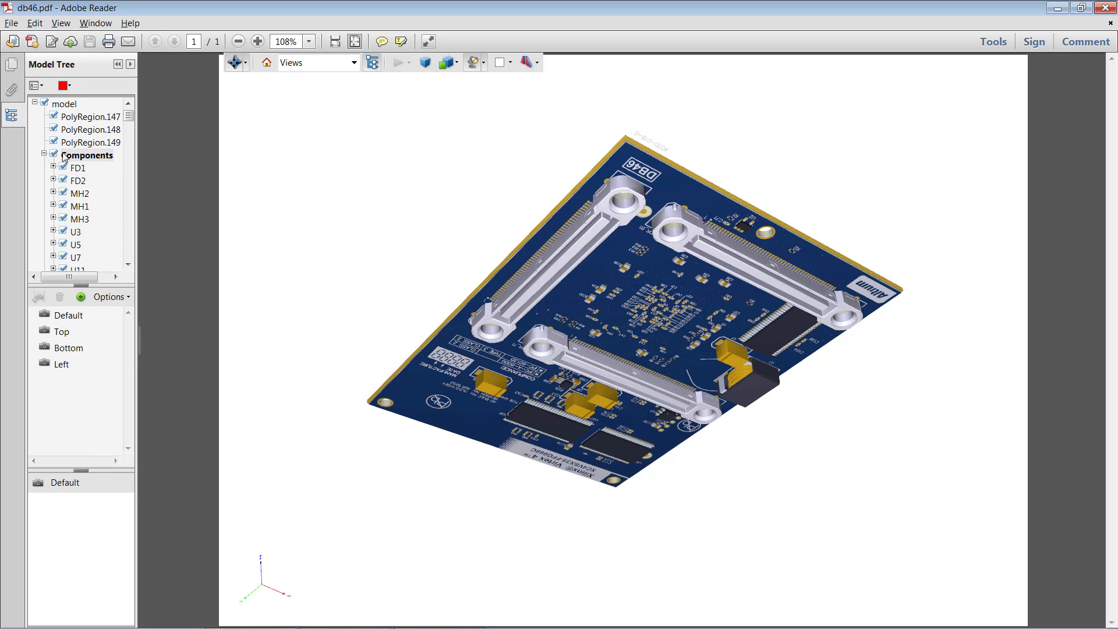
pyautogui.scroll(-3)
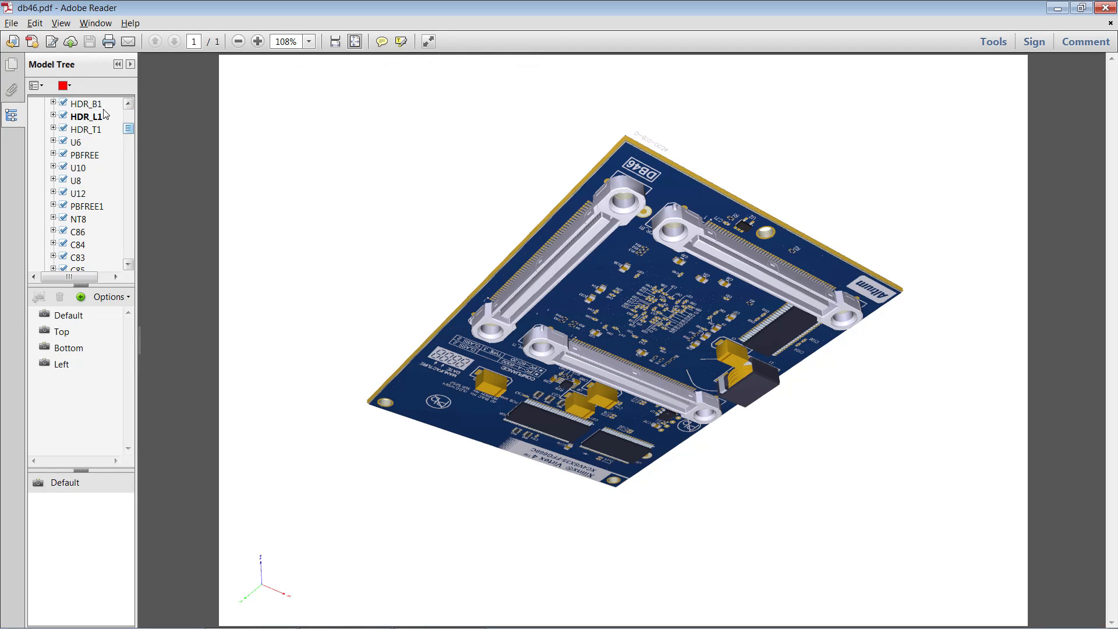
pyautogui.click(85, 115)
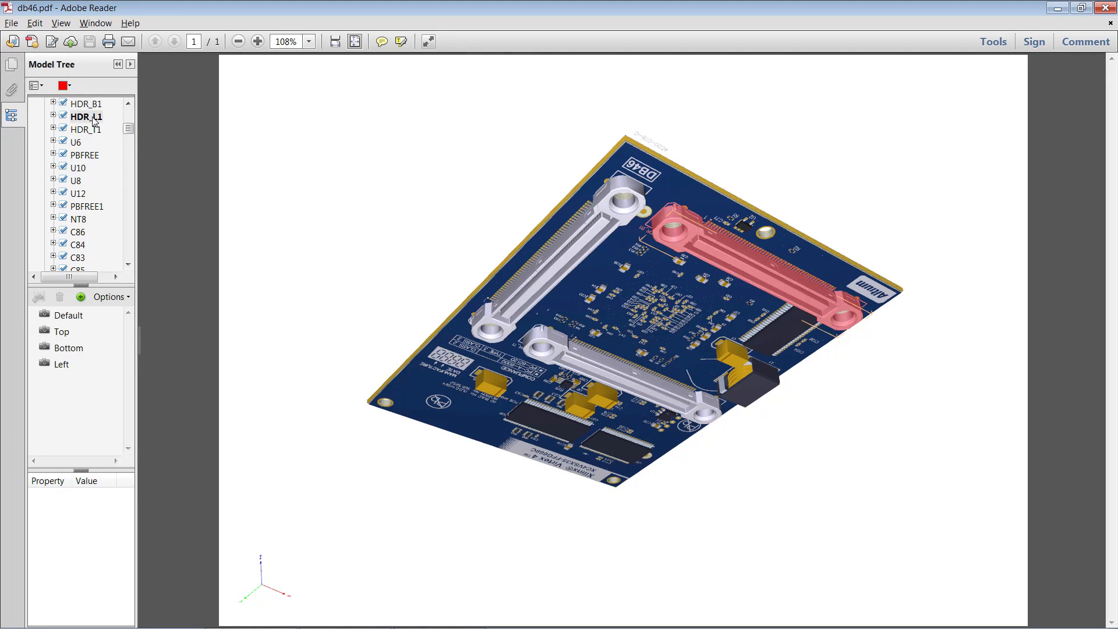
pyautogui.click(86, 129)
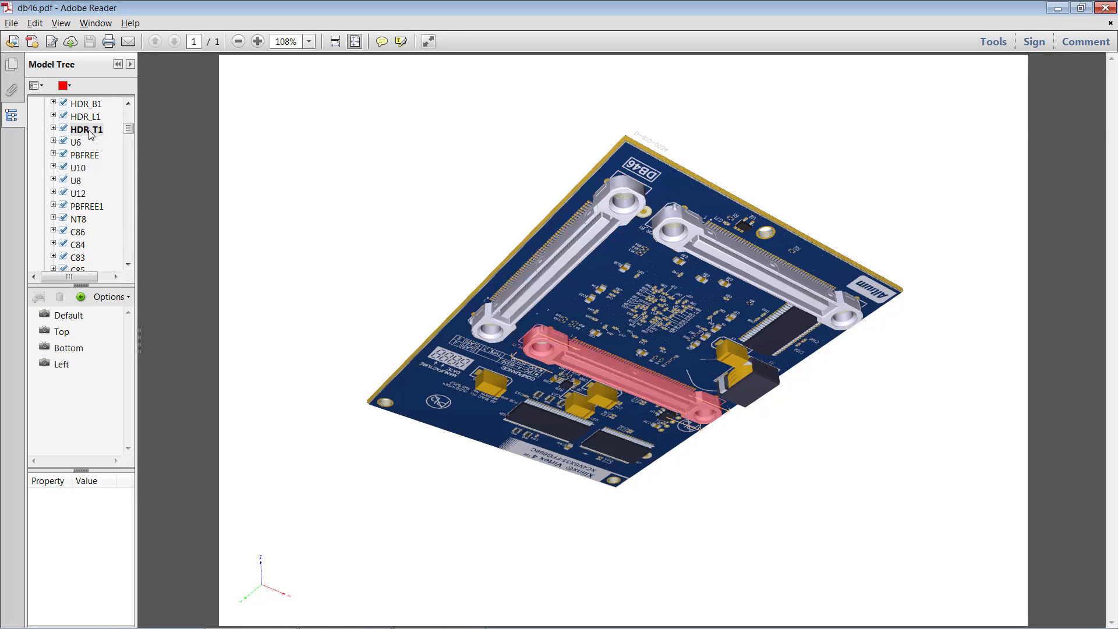